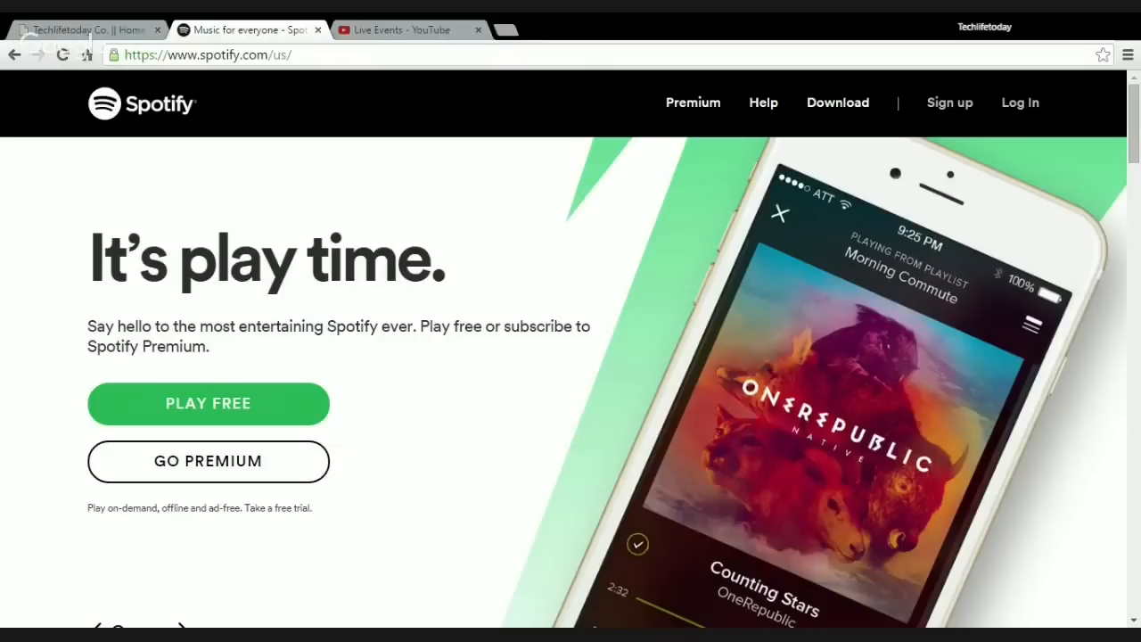
# Read through the 15-step 'How To Get Spotify Premium for FREE!' guide down to the auto-renewal note
pyautogui.click(89, 28)
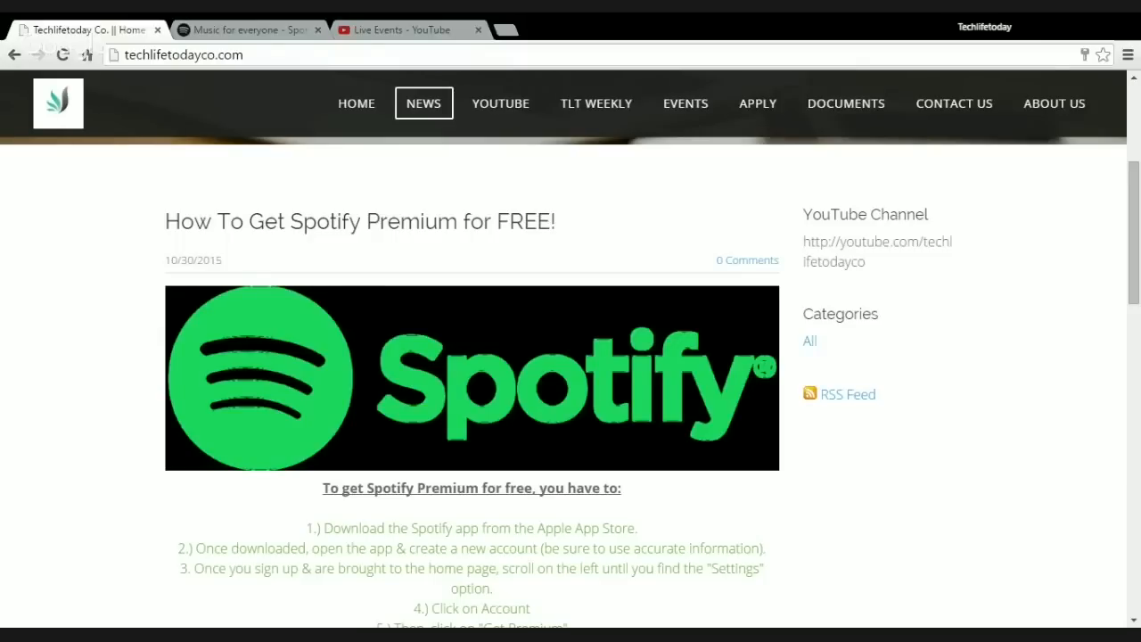
pyautogui.scroll(-3)
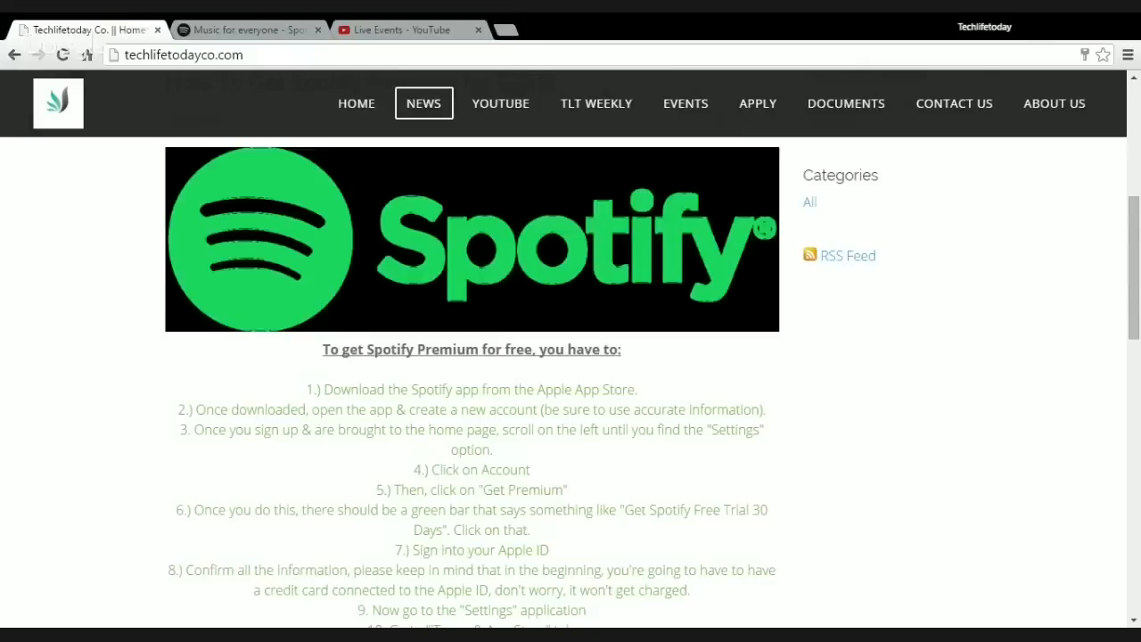
pyautogui.scroll(-3)
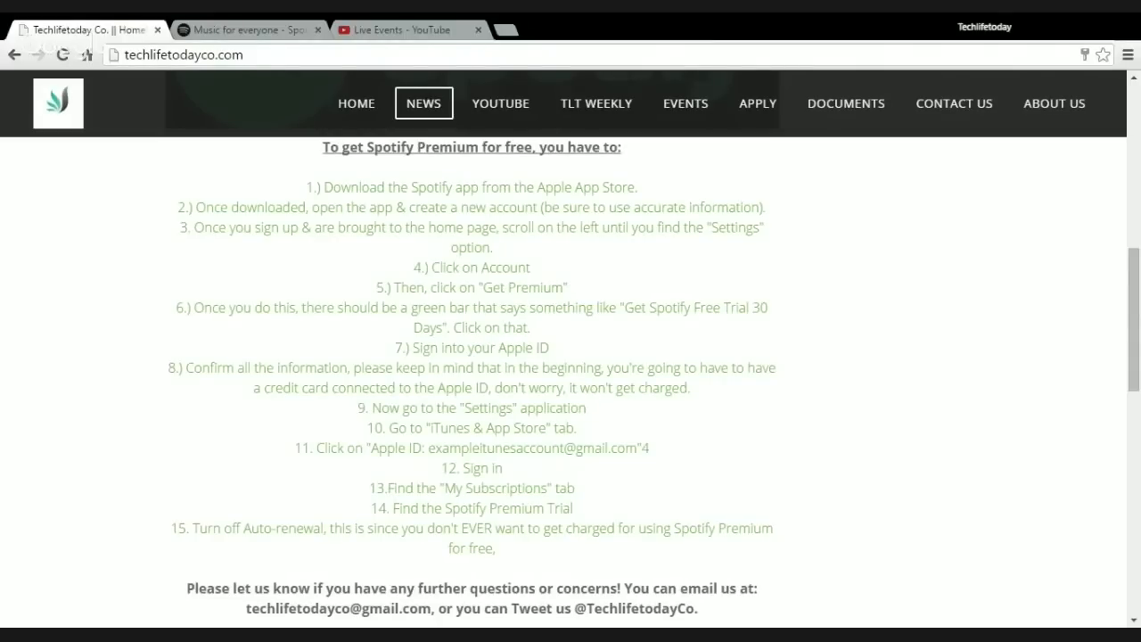
pyautogui.scroll(-3)
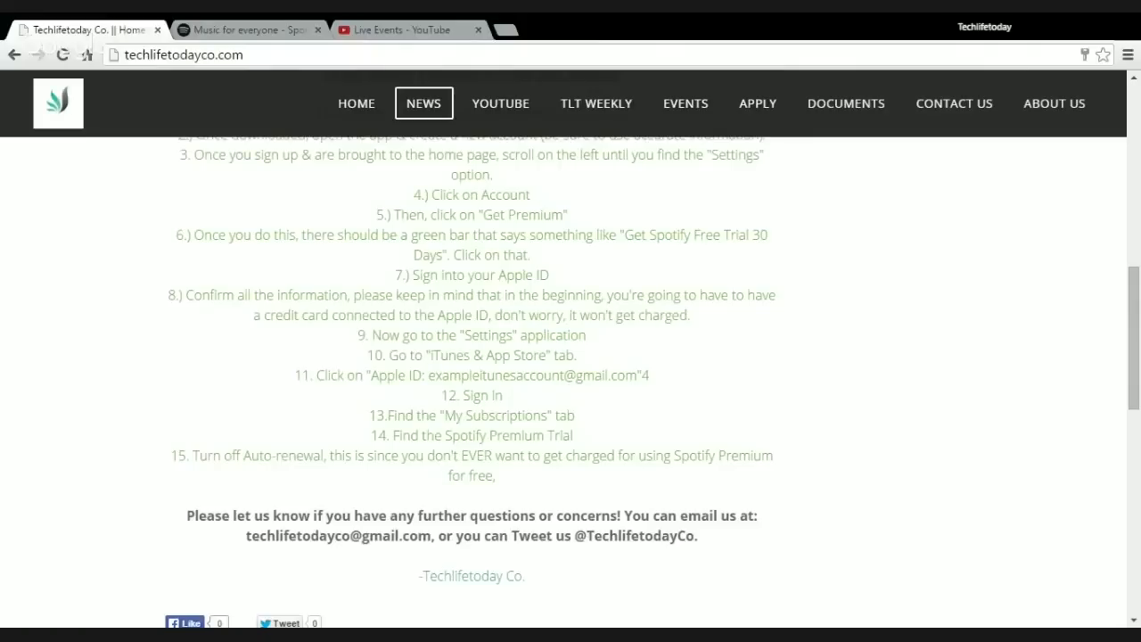
pyautogui.scroll(-3)
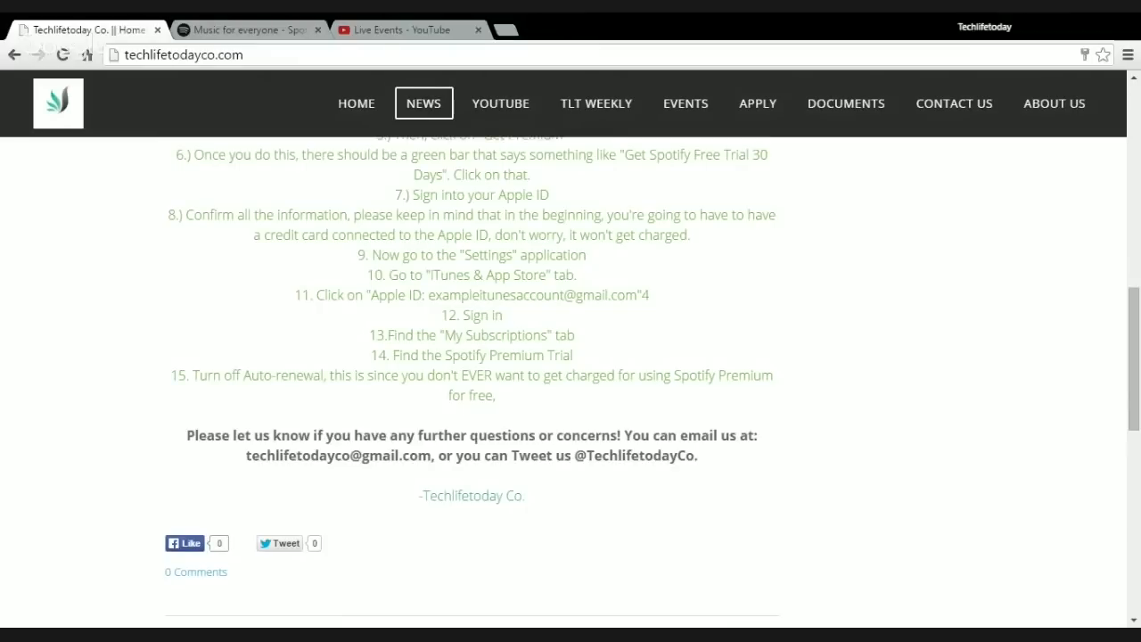
pyautogui.scroll(3)
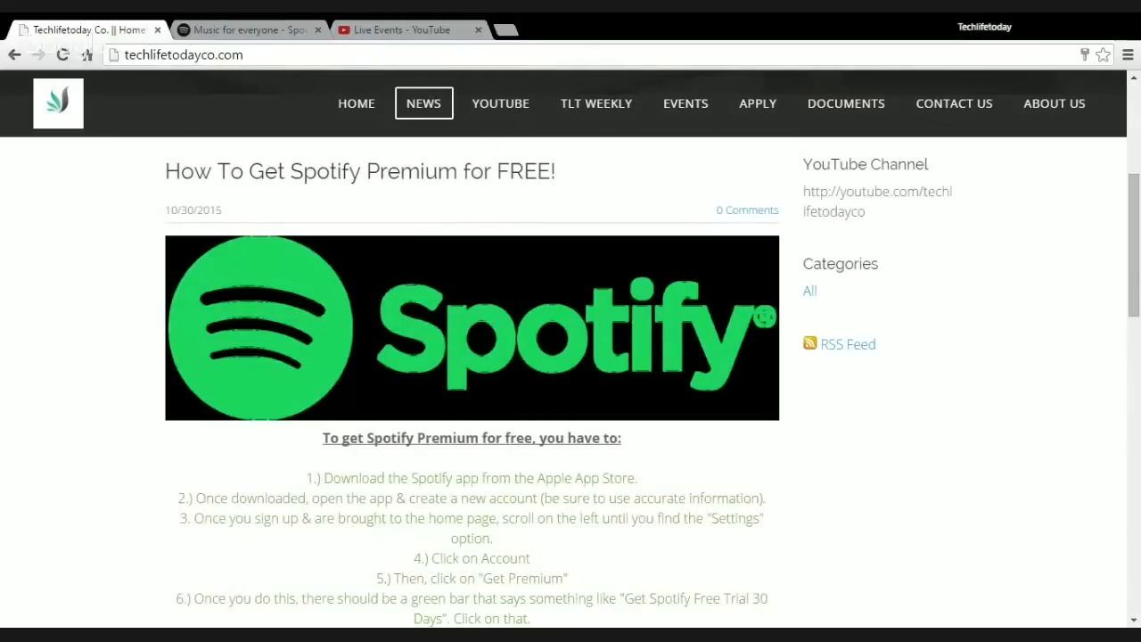
pyautogui.scroll(-3)
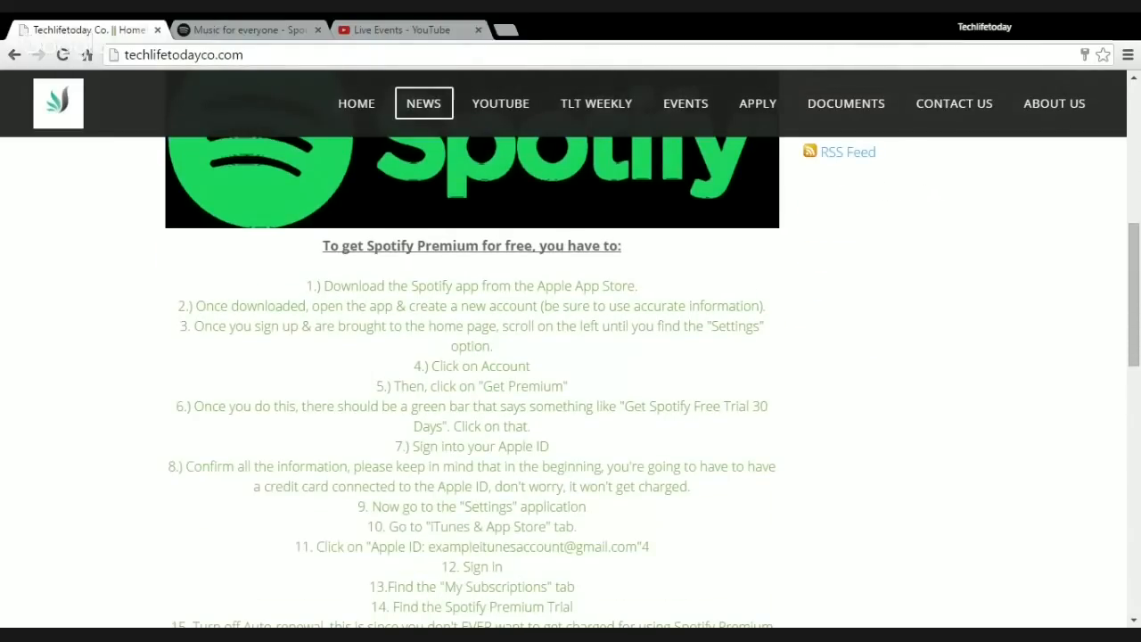